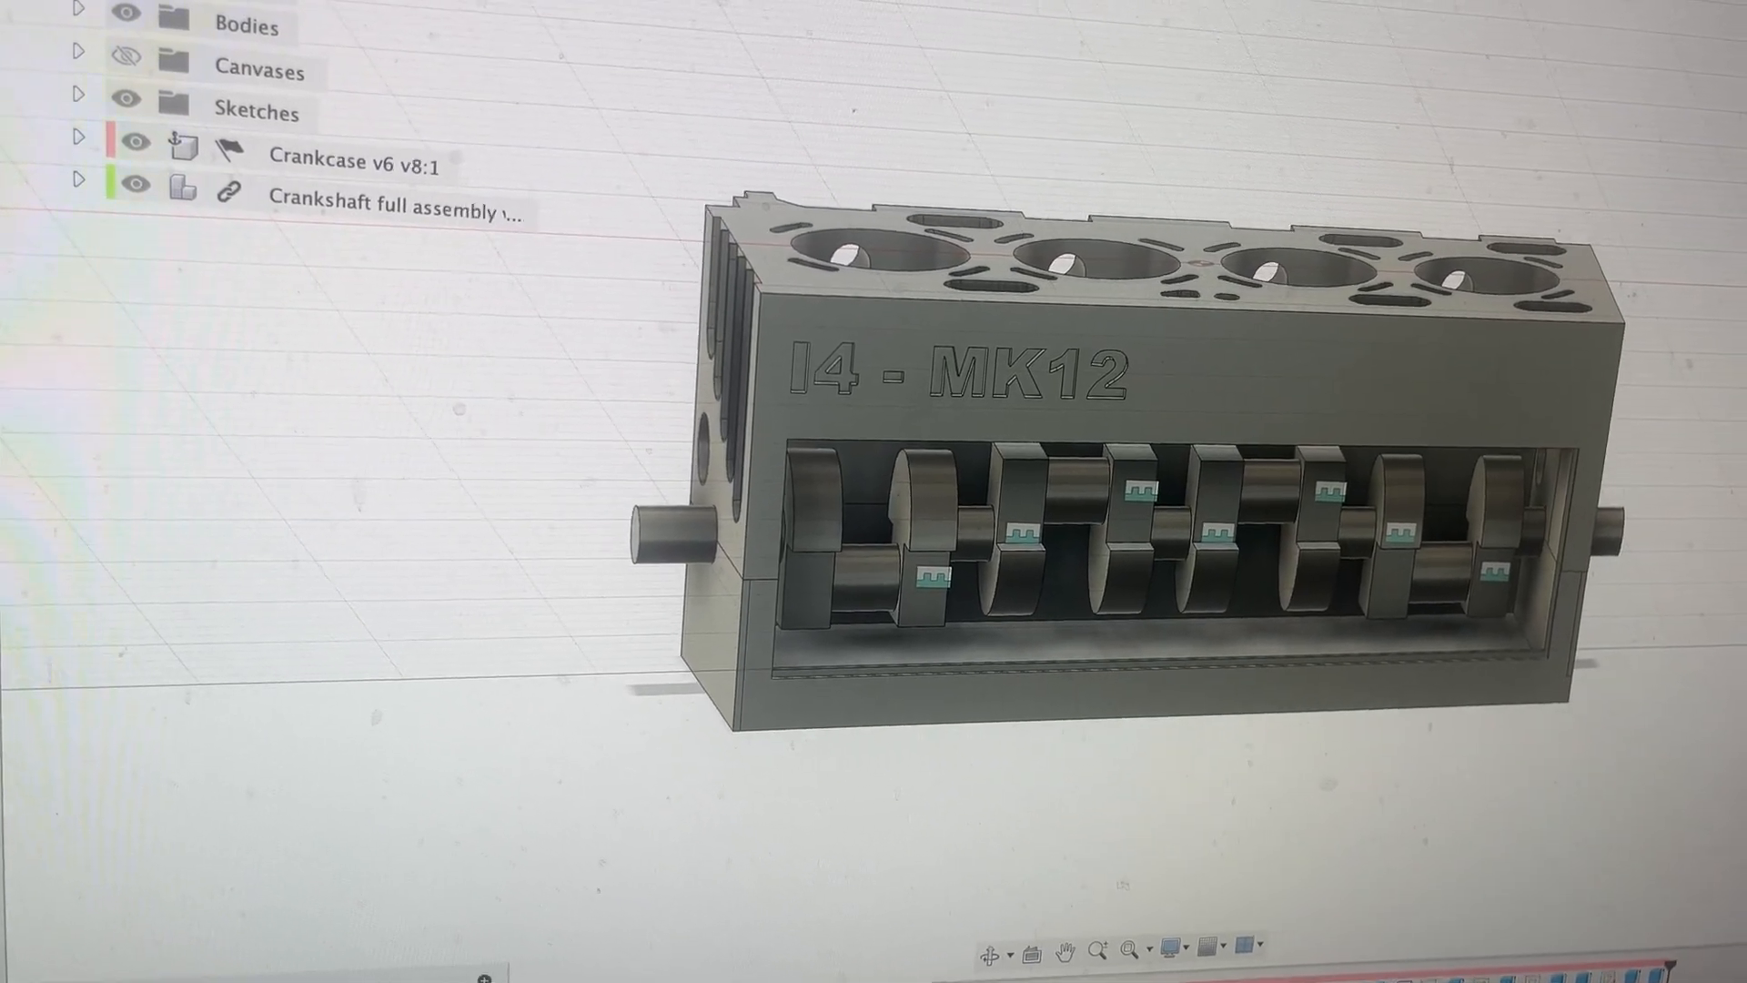
click(133, 185)
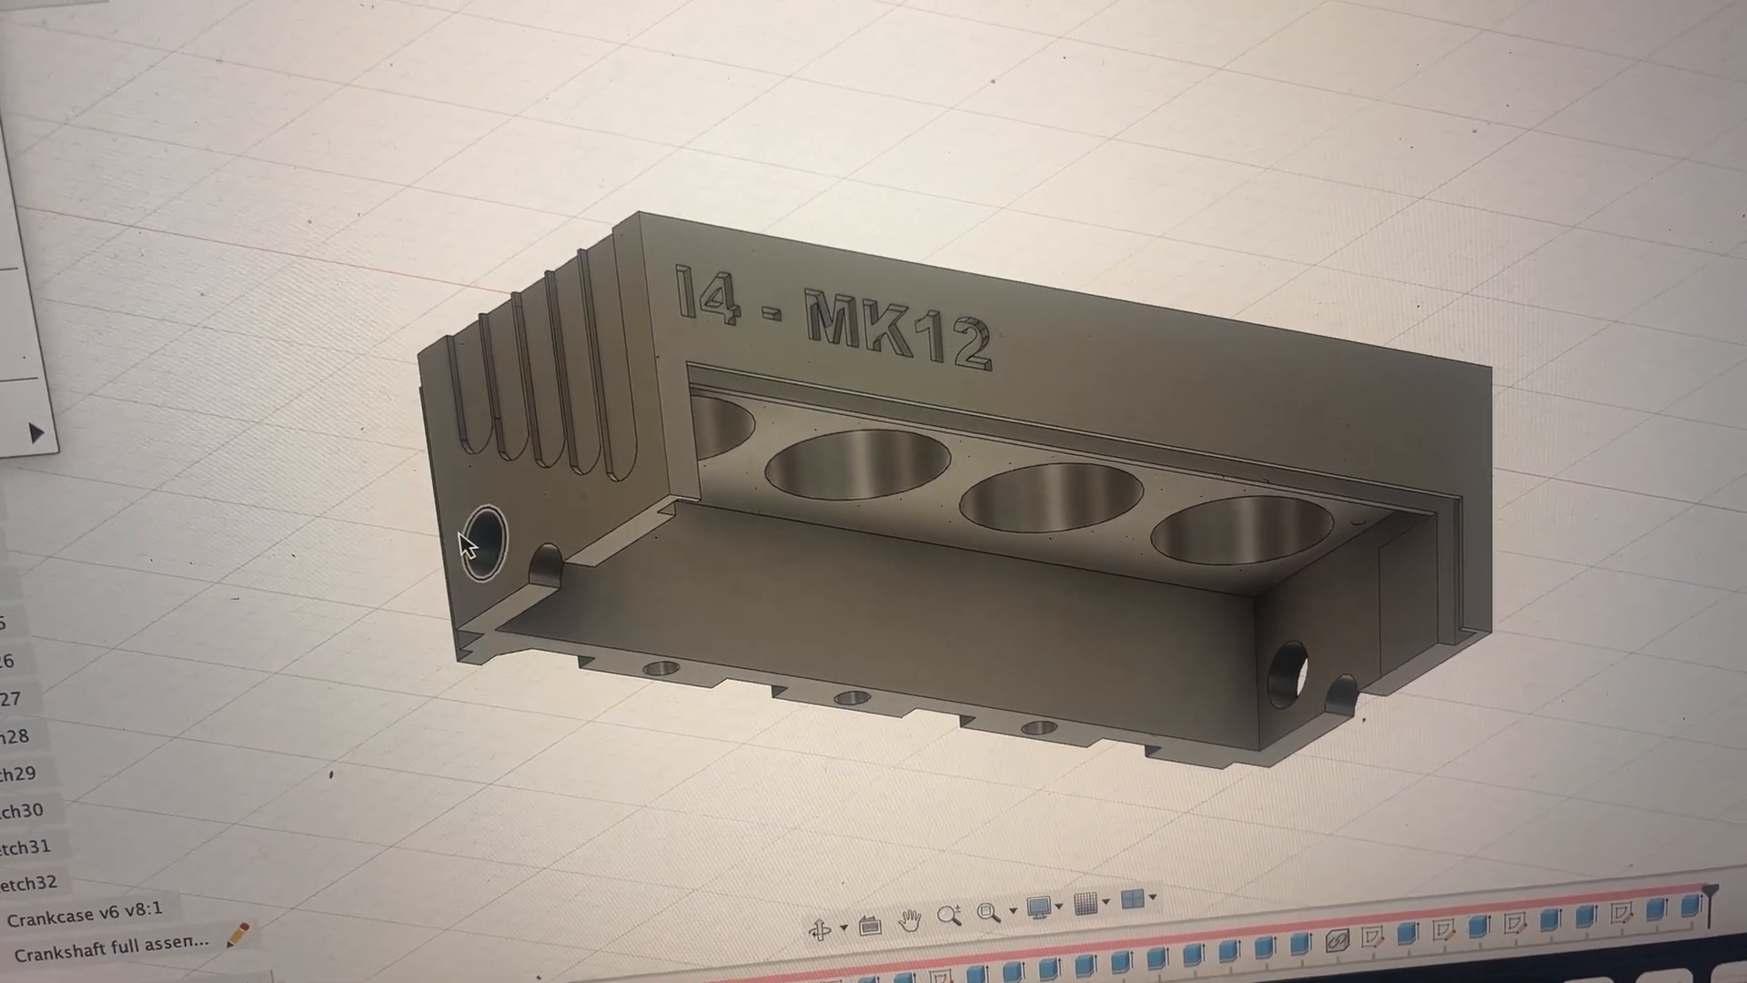
drag(468, 541, 869, 273)
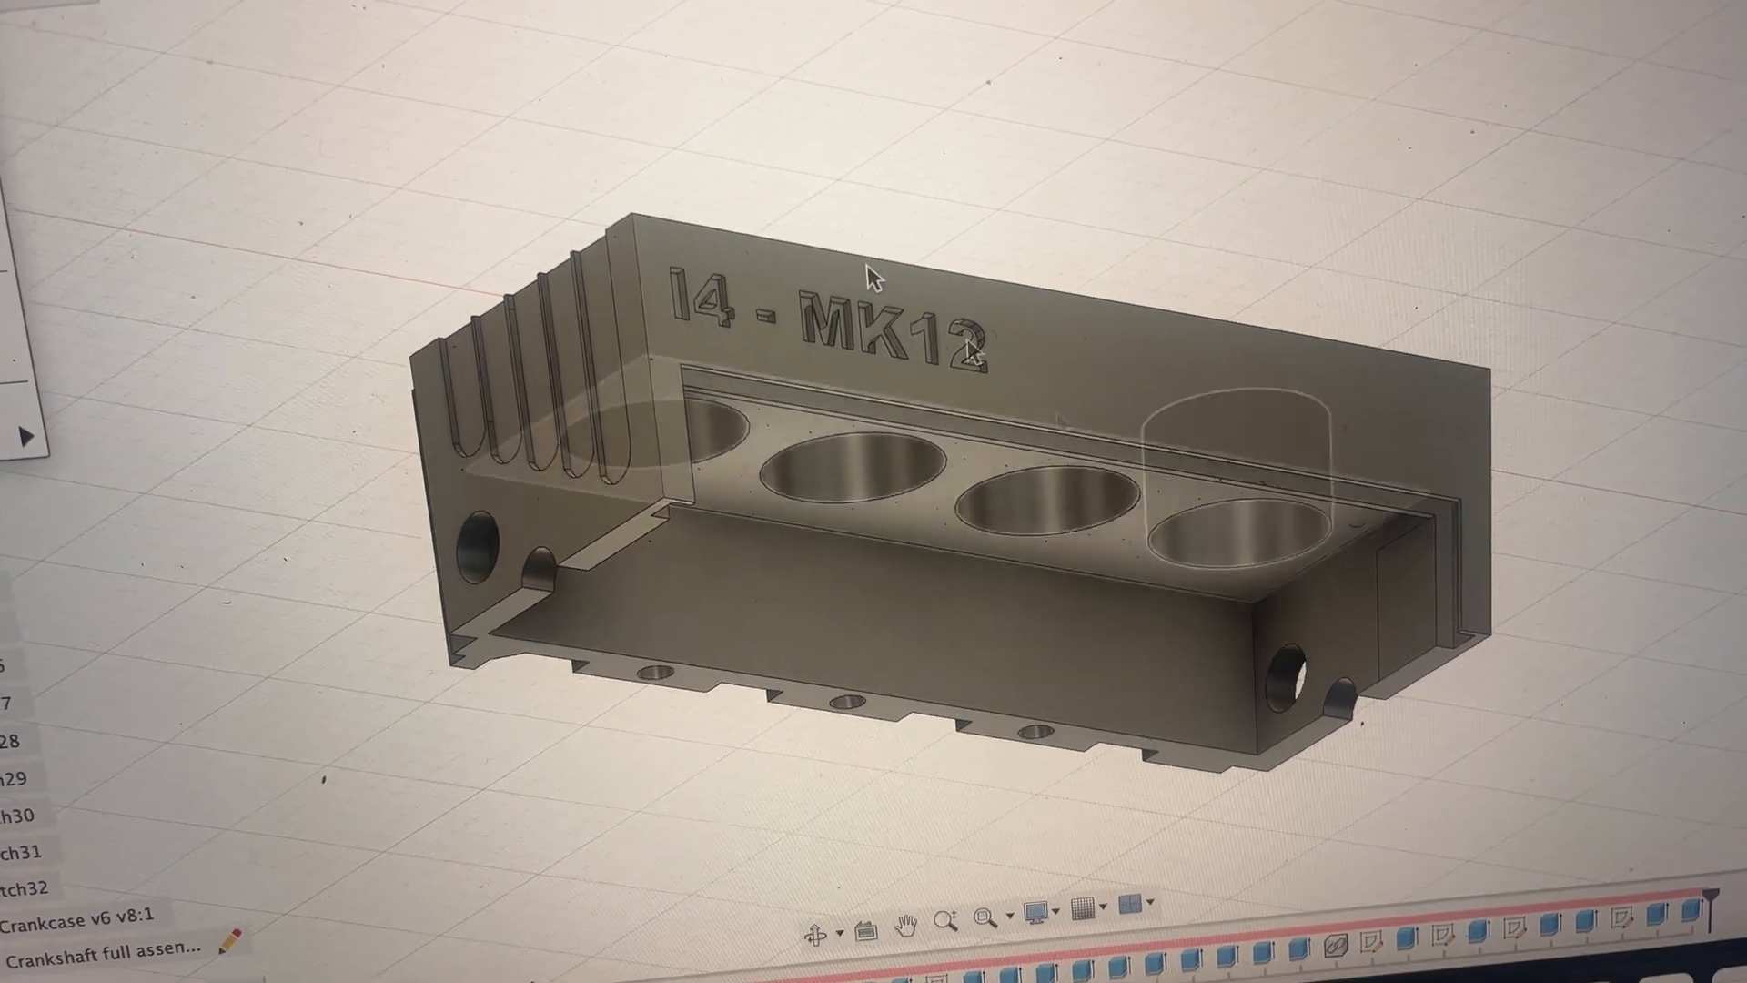